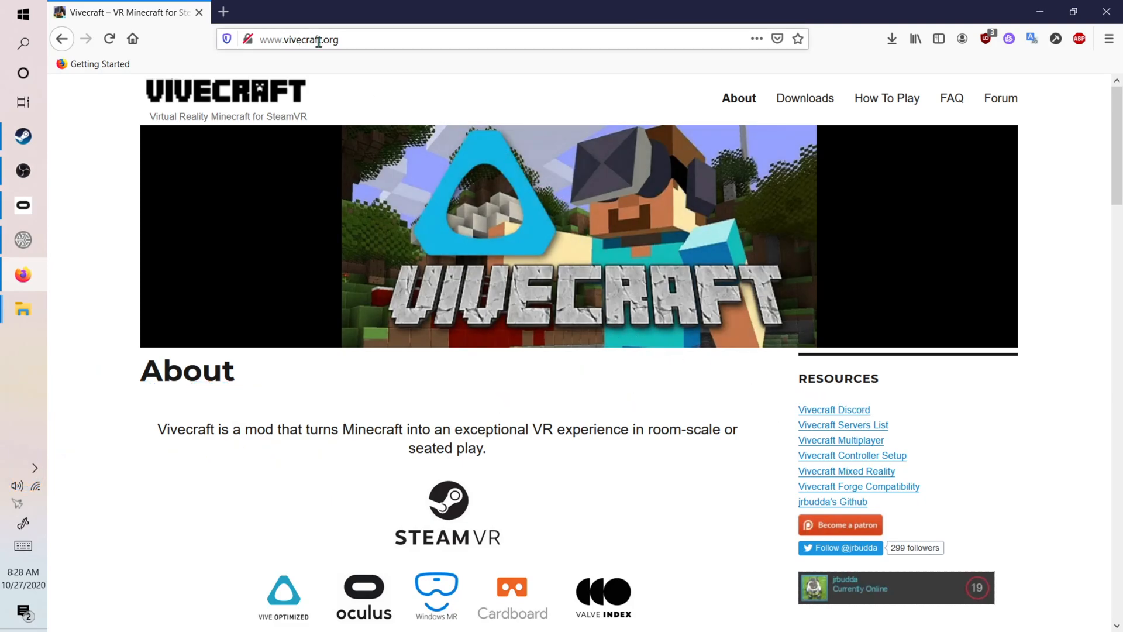
mouse_move(817, 244)
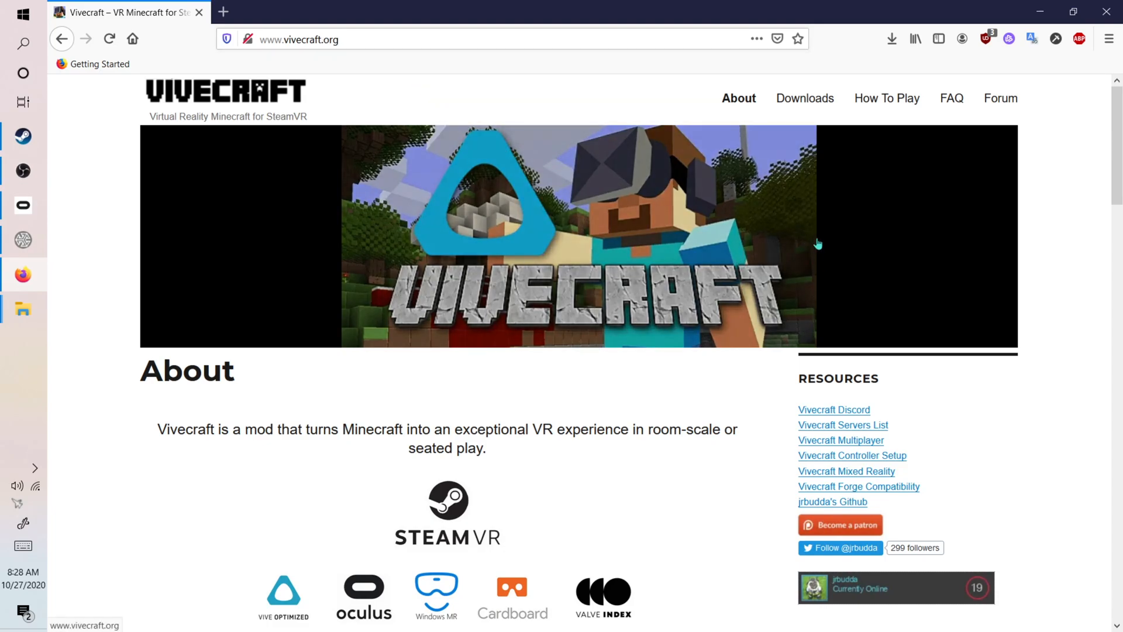
mouse_move(804, 98)
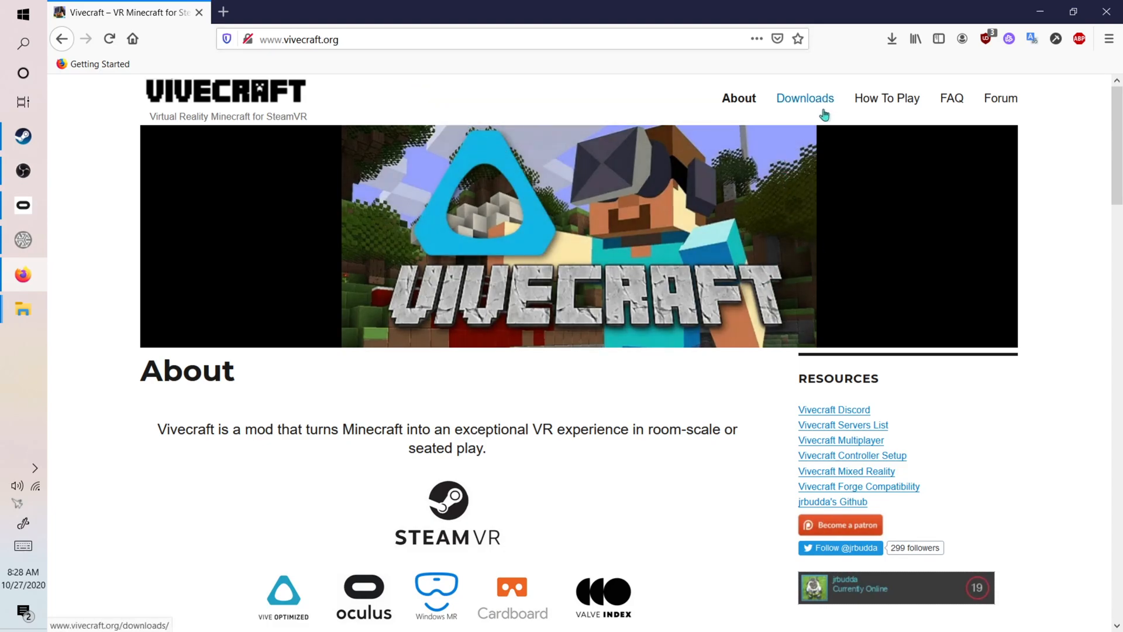
mouse_move(823, 98)
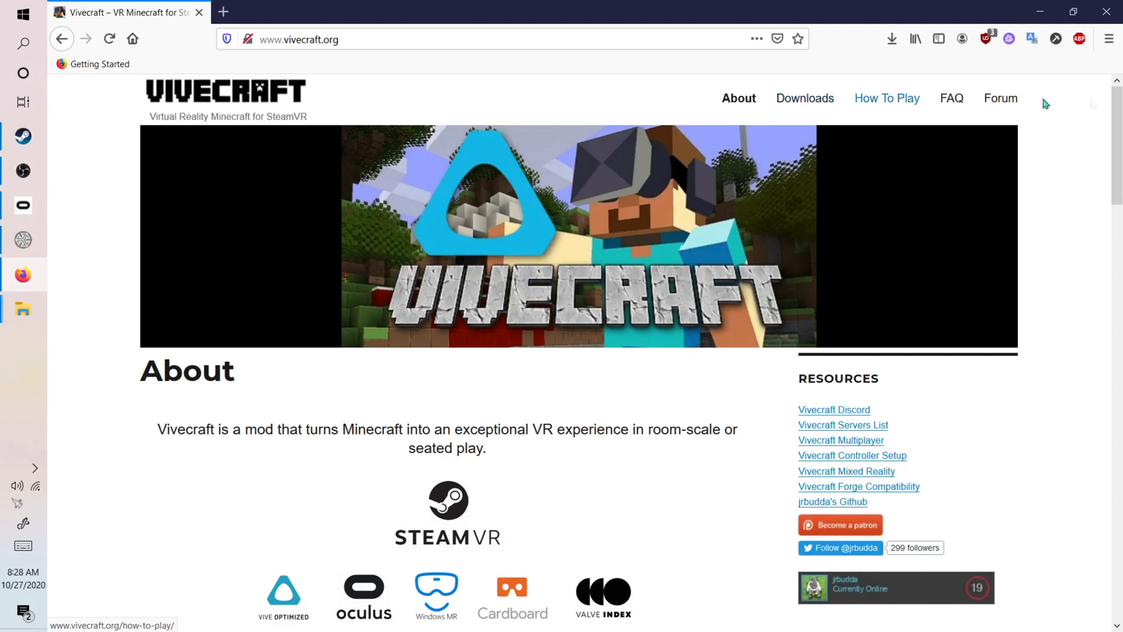
Step: Go to the Vivecraft Downloads page and open the 1.16.X client link in Current Versions
left_click(805, 99)
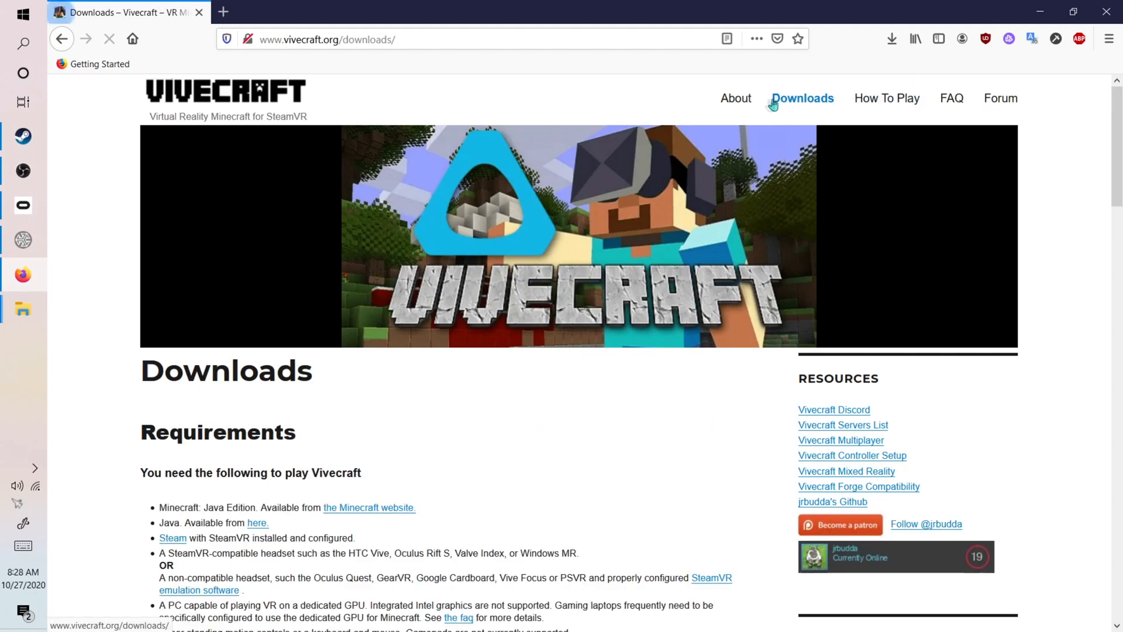
scroll("down", 3)
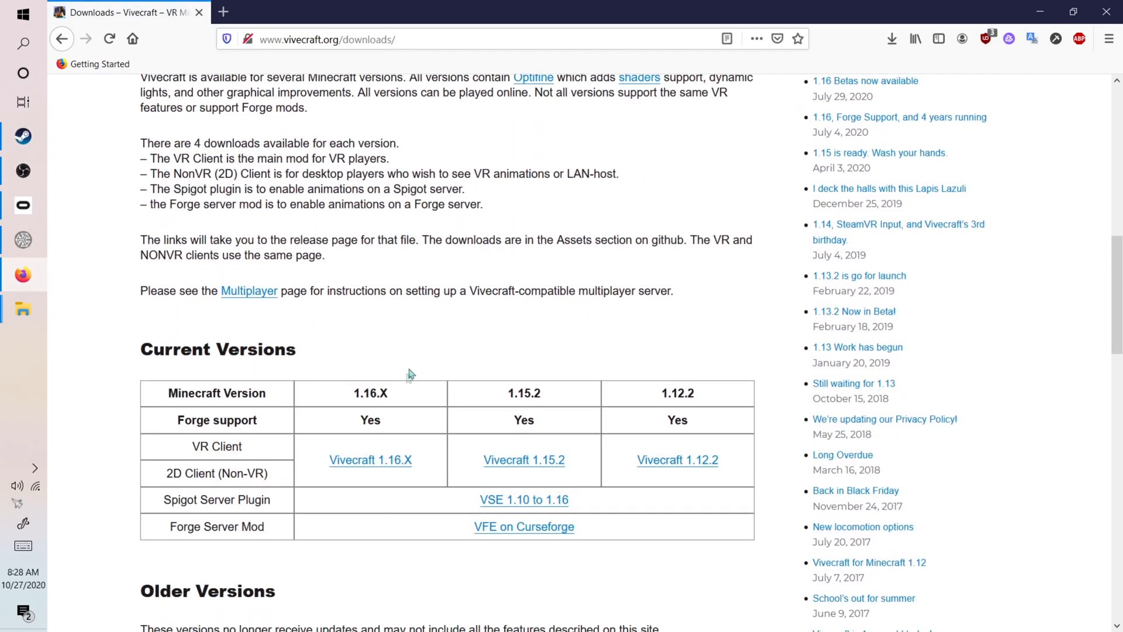
double_click(370, 459)
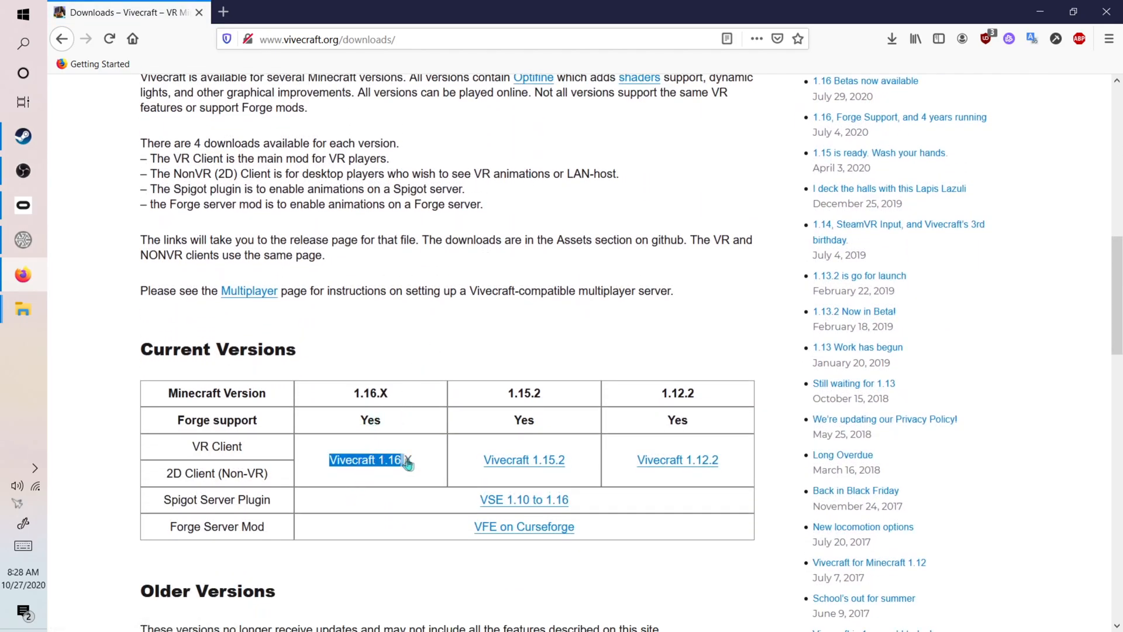
Step: Download and save the Vivecraft 1.16.3 VR installer from the GitHub release page
left_click(367, 460)
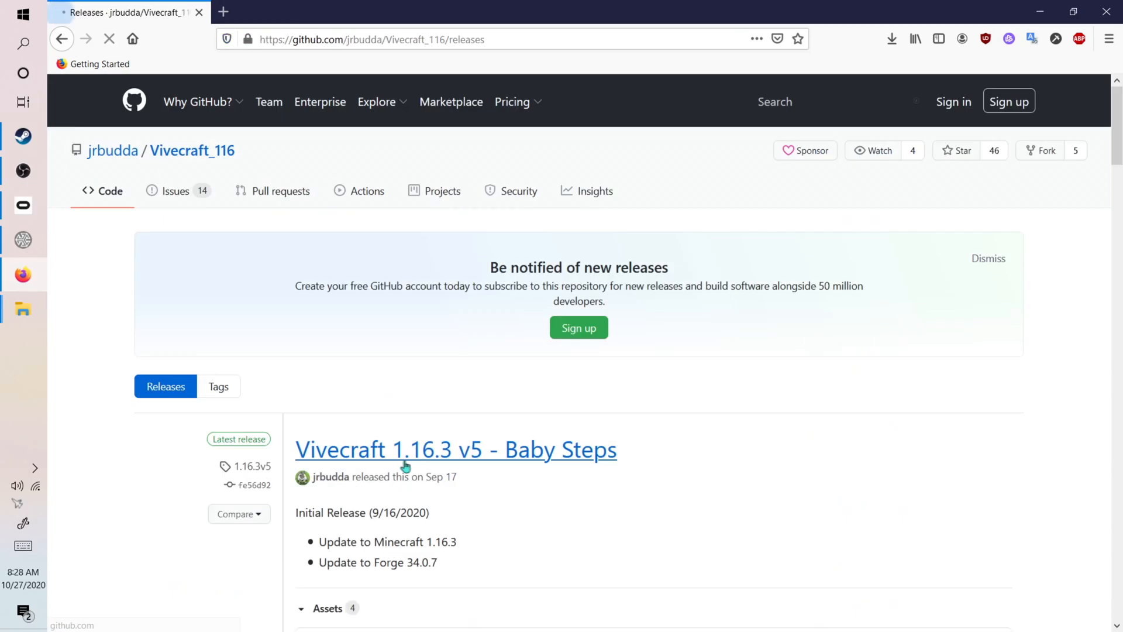
scroll("down", 3)
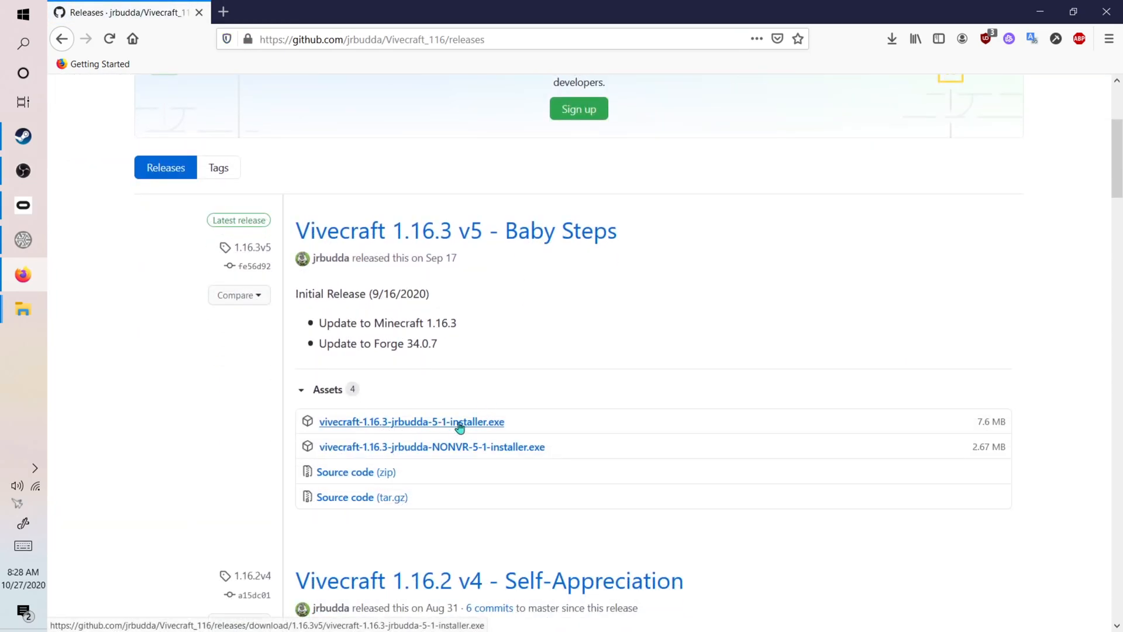
left_click(411, 421)
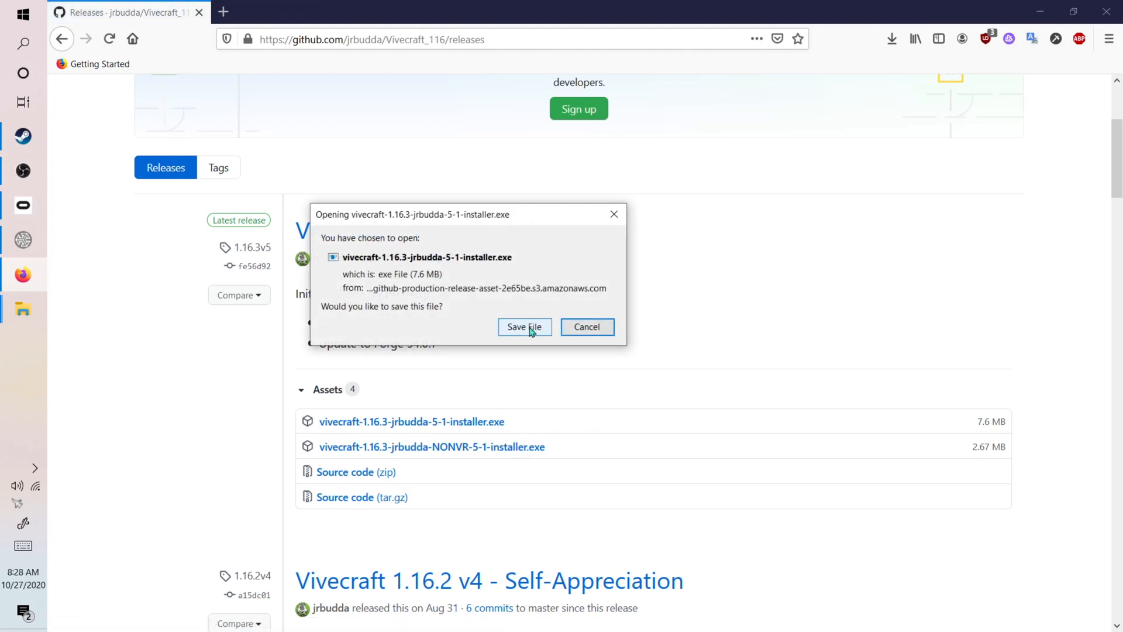
left_click(524, 327)
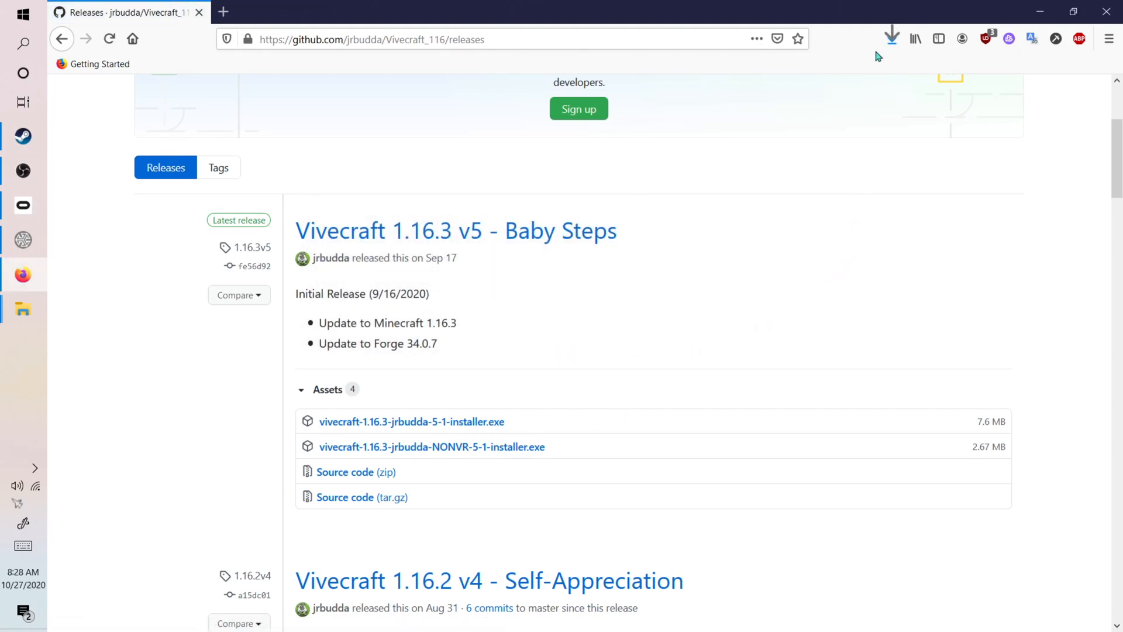
Step: Launch the downloaded installer, choosing More info and Run anyway past SmartScreen
left_click(891, 39)
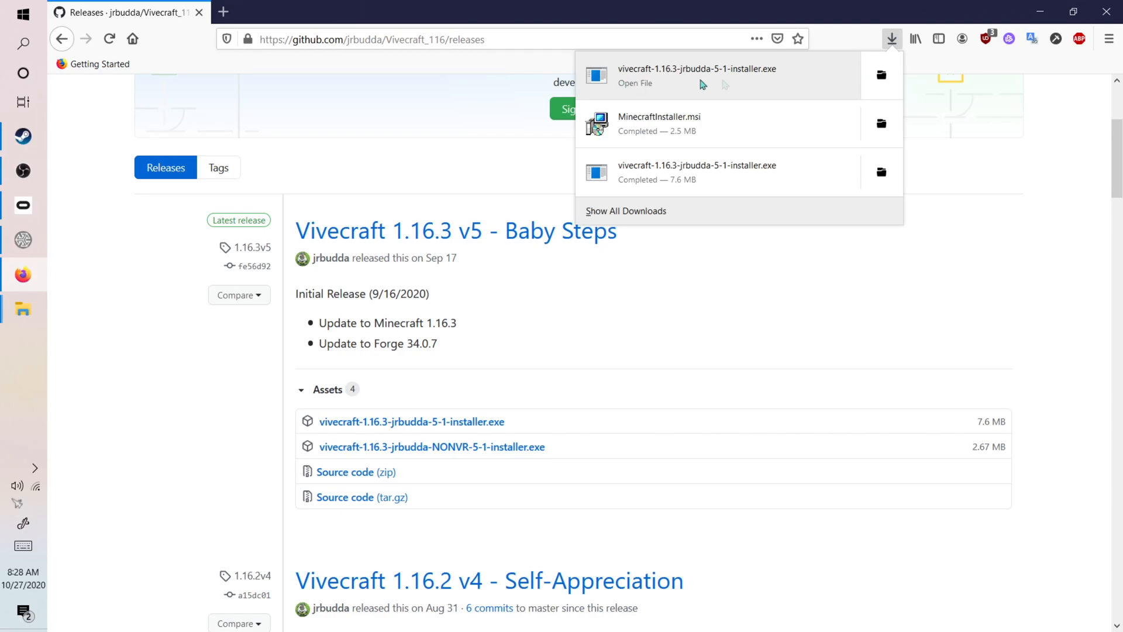
left_click(635, 83)
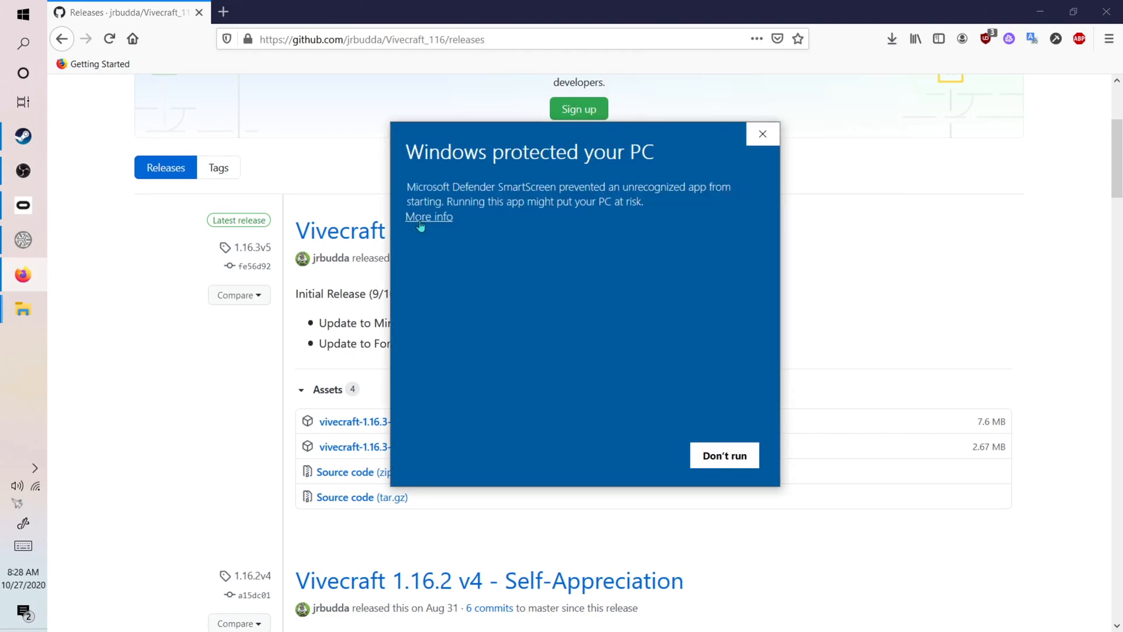
left_click(429, 217)
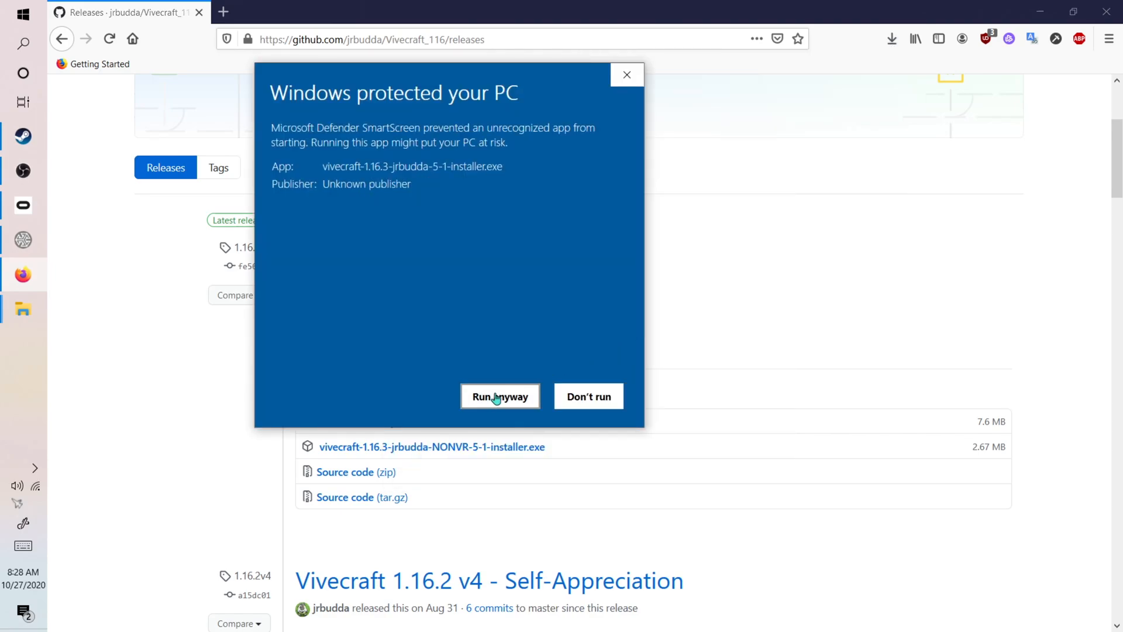
left_click(500, 396)
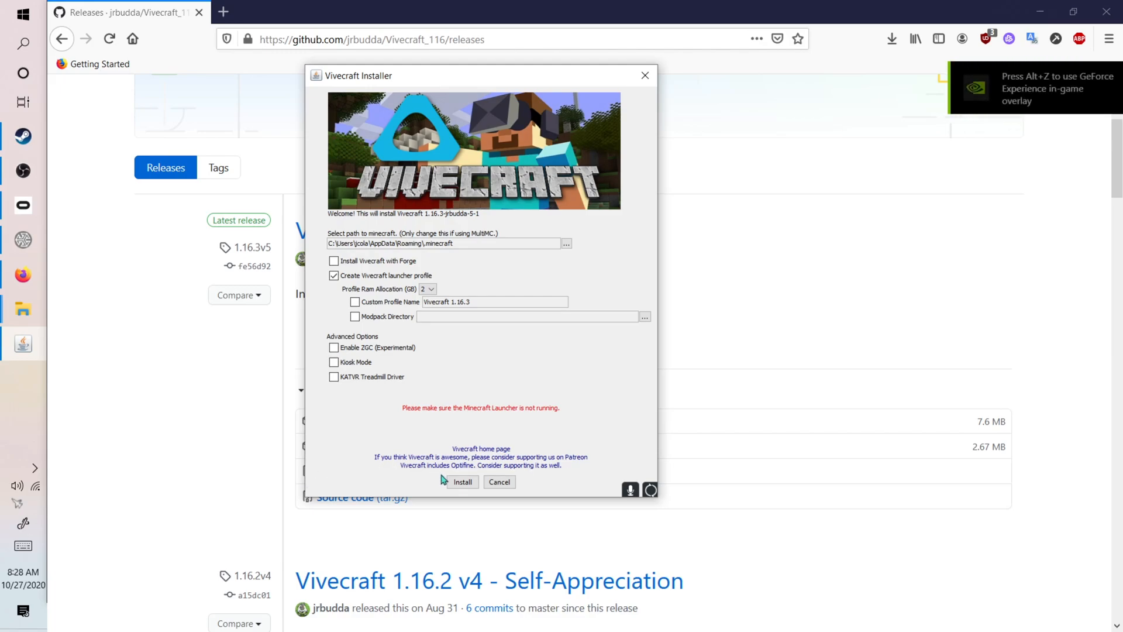
mouse_move(437, 347)
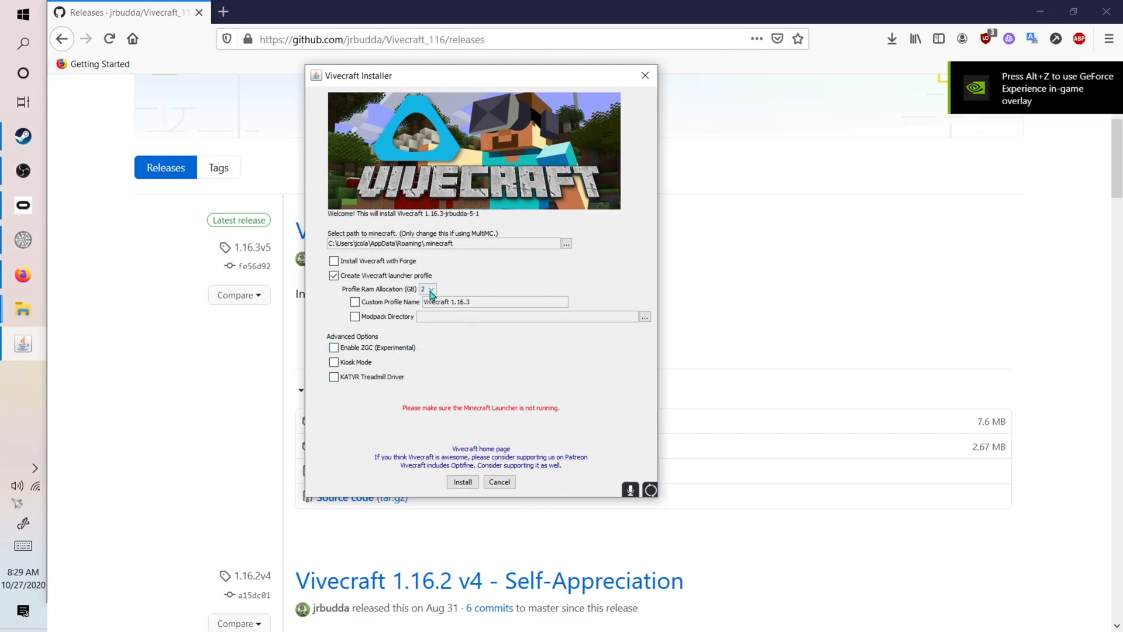
Step: Set Profile Ram Allocation to 4 GB, install, and confirm the Important and Complete messages
left_click(430, 286)
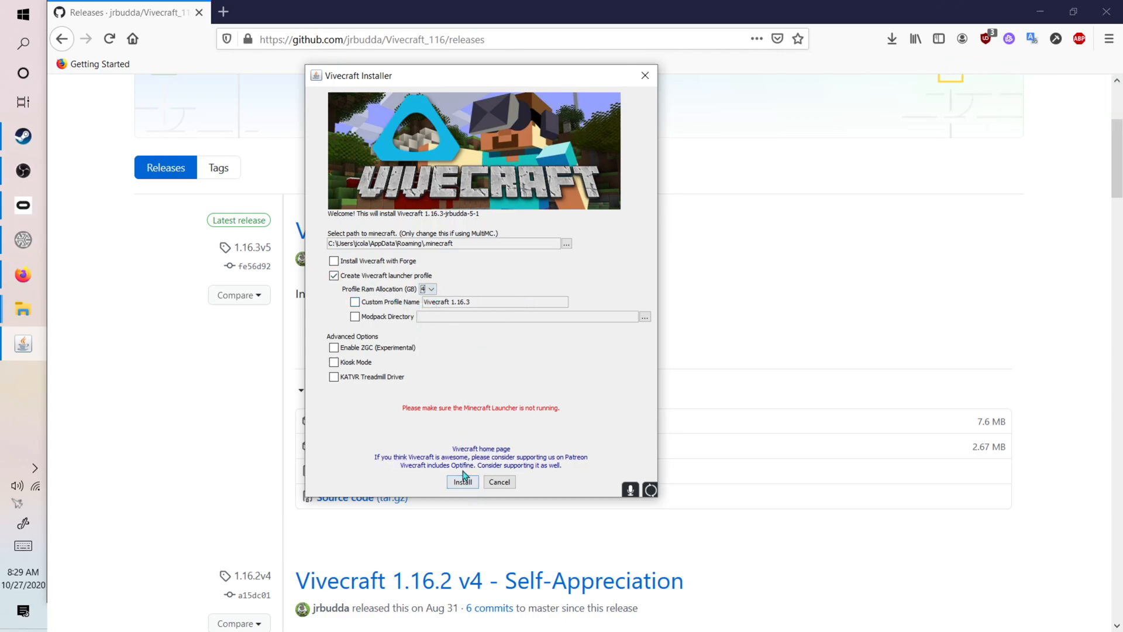
left_click(428, 289)
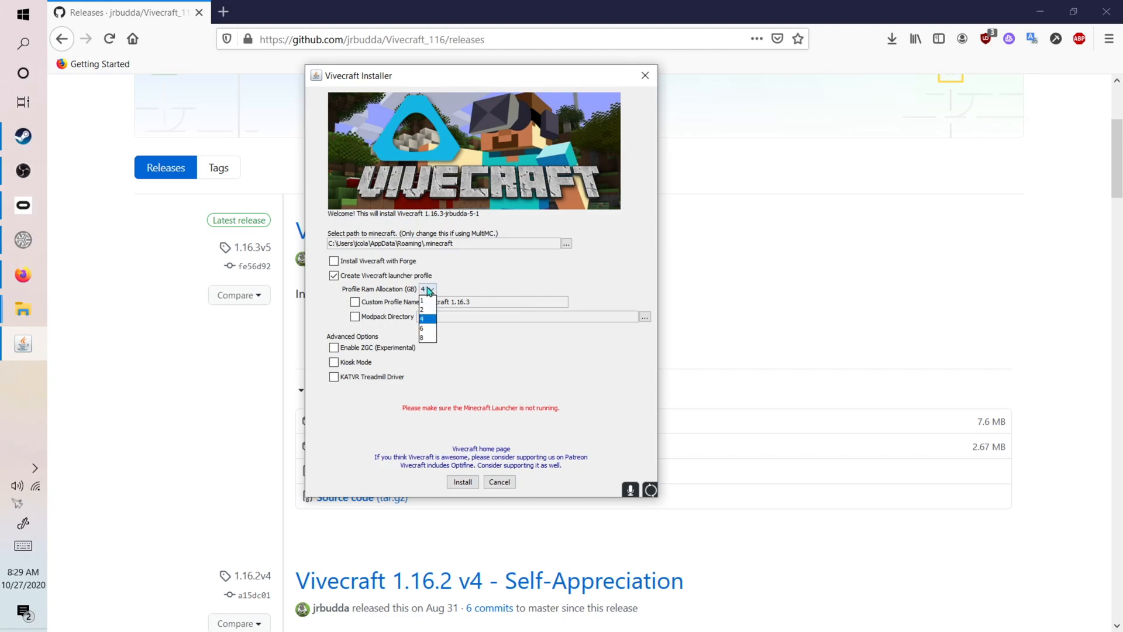
left_click(463, 482)
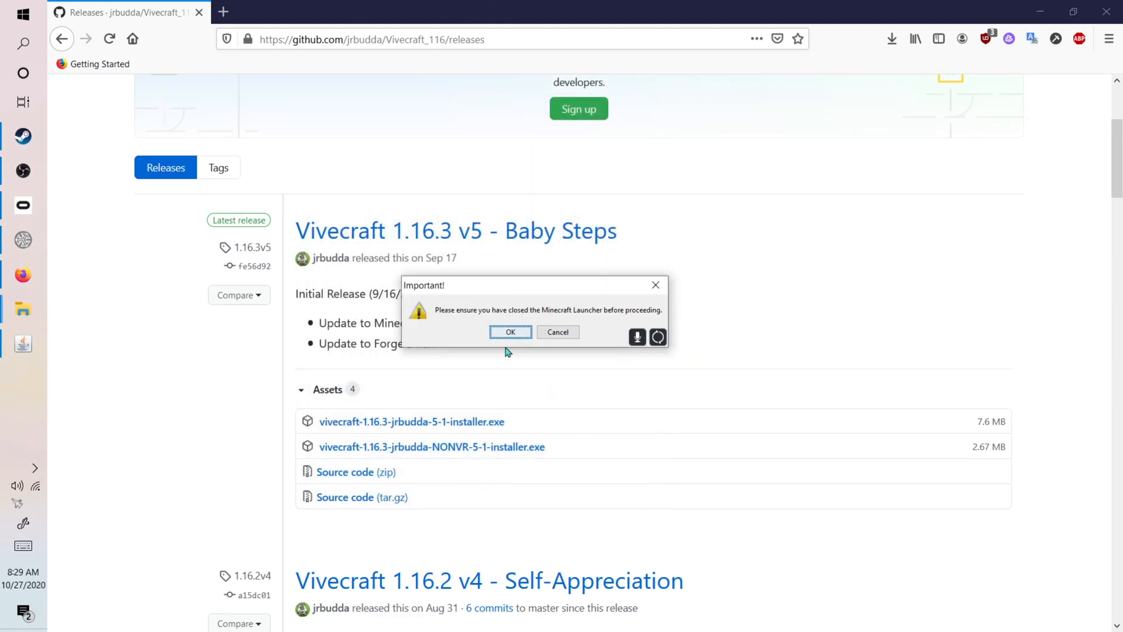
left_click(511, 332)
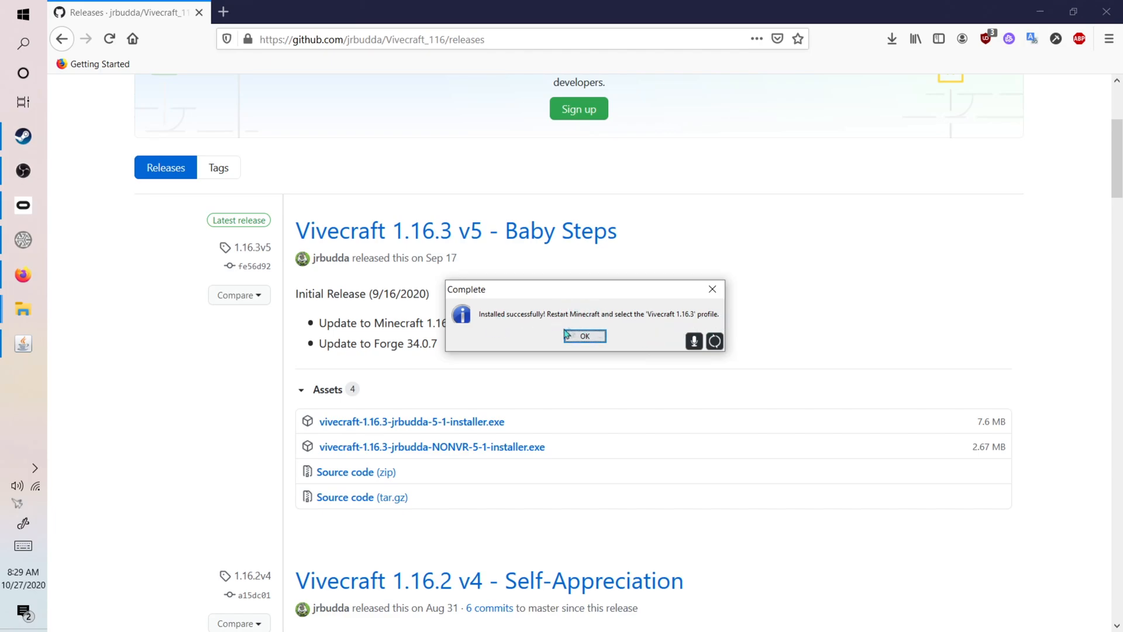
left_click(584, 336)
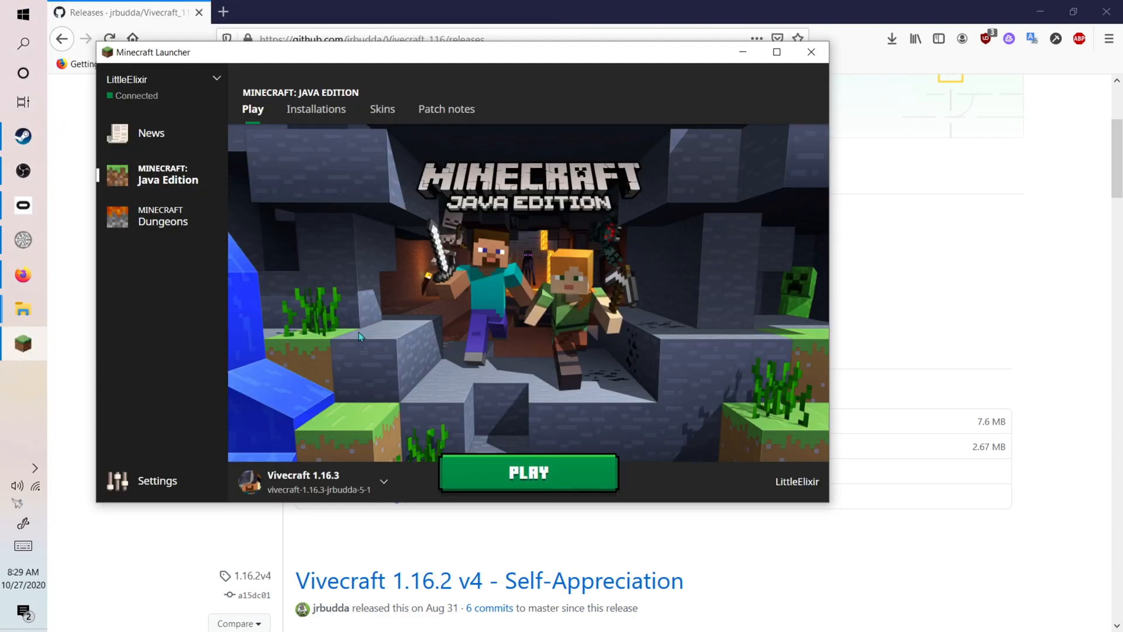
mouse_move(316, 482)
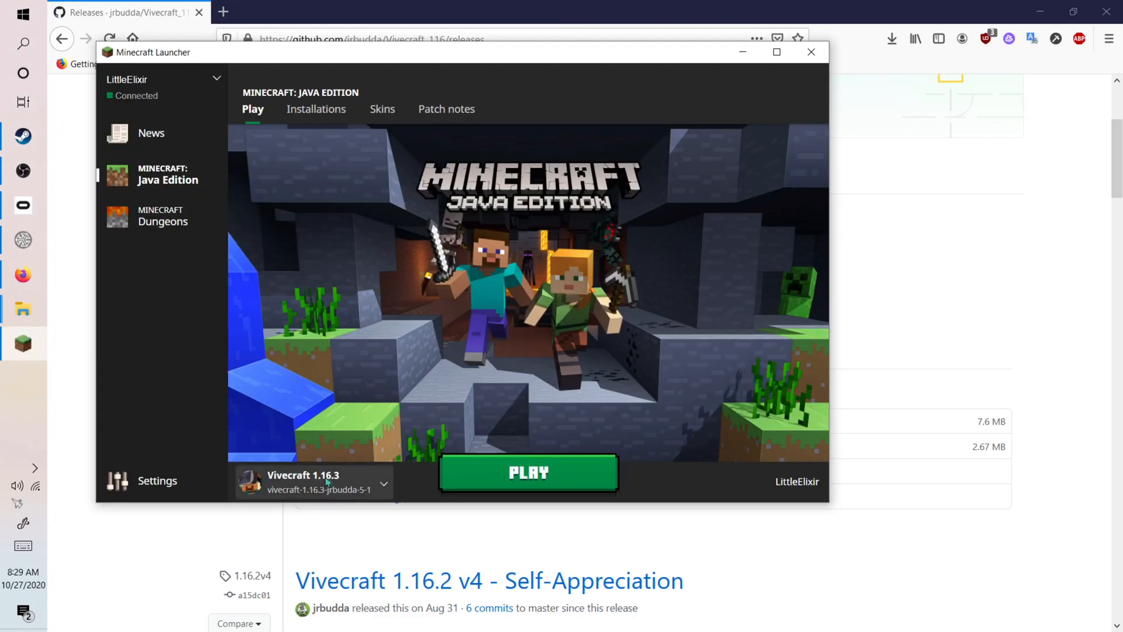
mouse_move(473, 450)
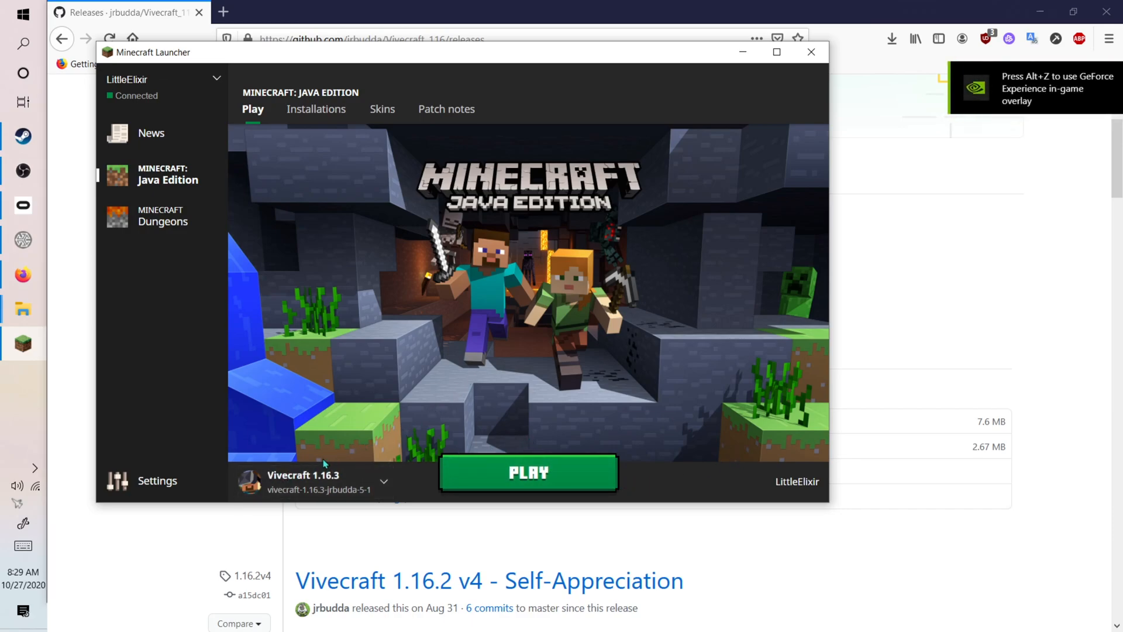
mouse_move(374, 433)
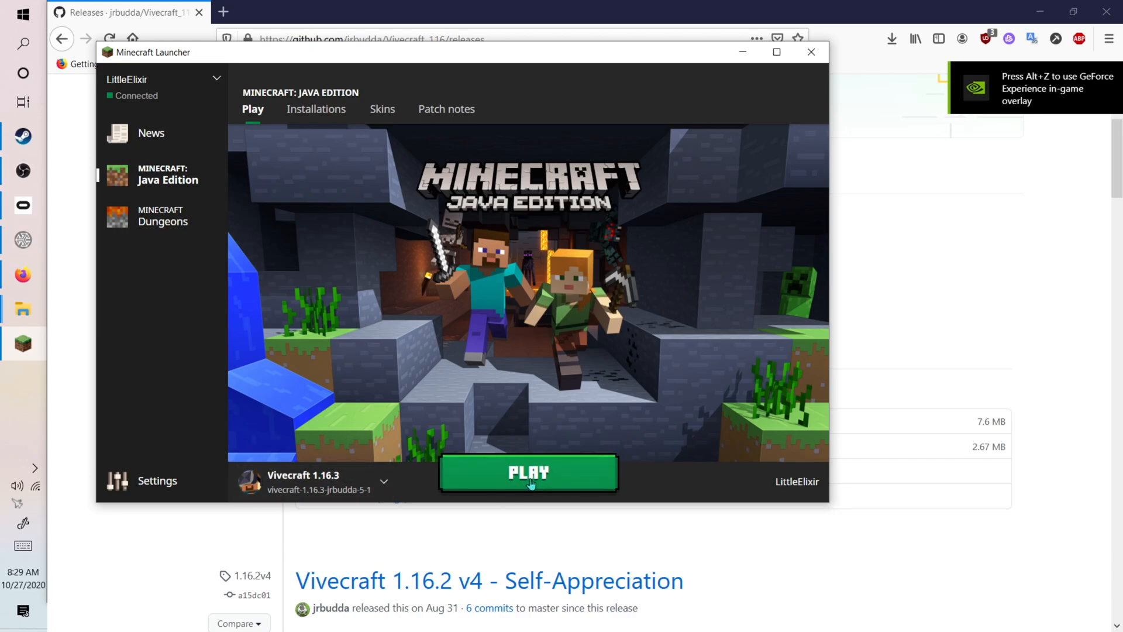
Step: Press PLAY in Minecraft Launcher with the Vivecraft 1.16.3 profile selected
left_click(811, 51)
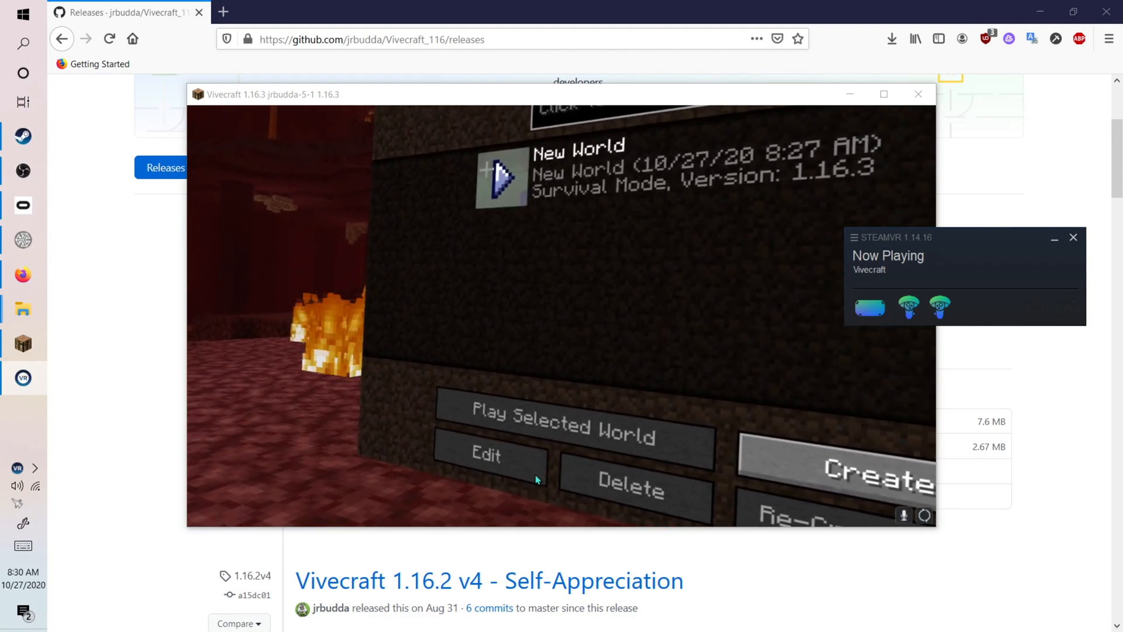
Step: Select the New World save and play it in VR singleplayer
left_click(562, 425)
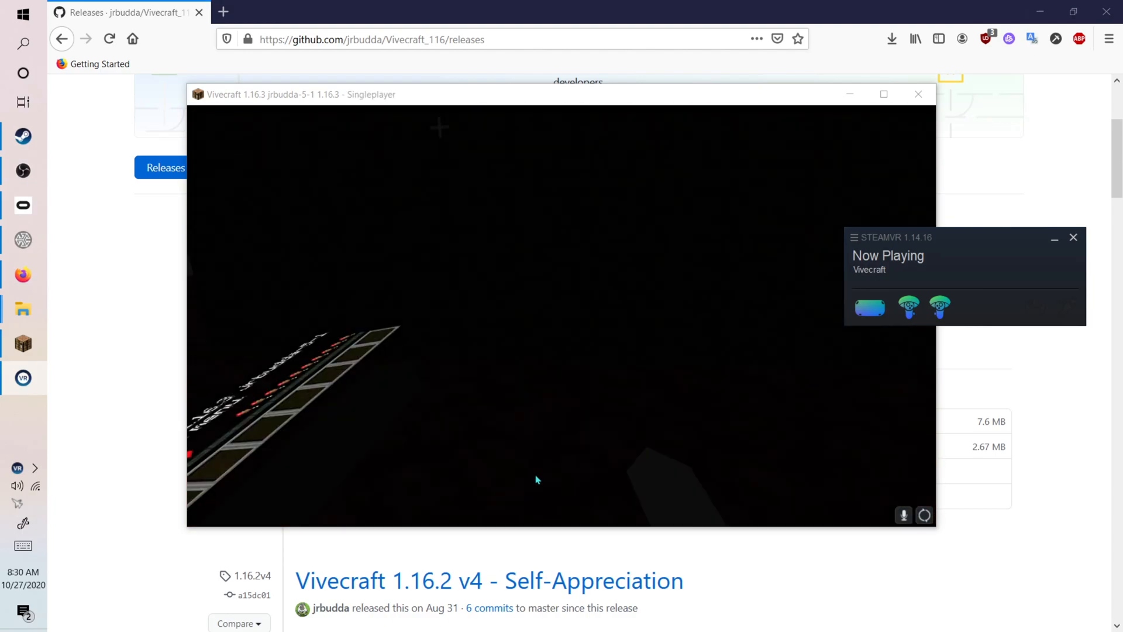